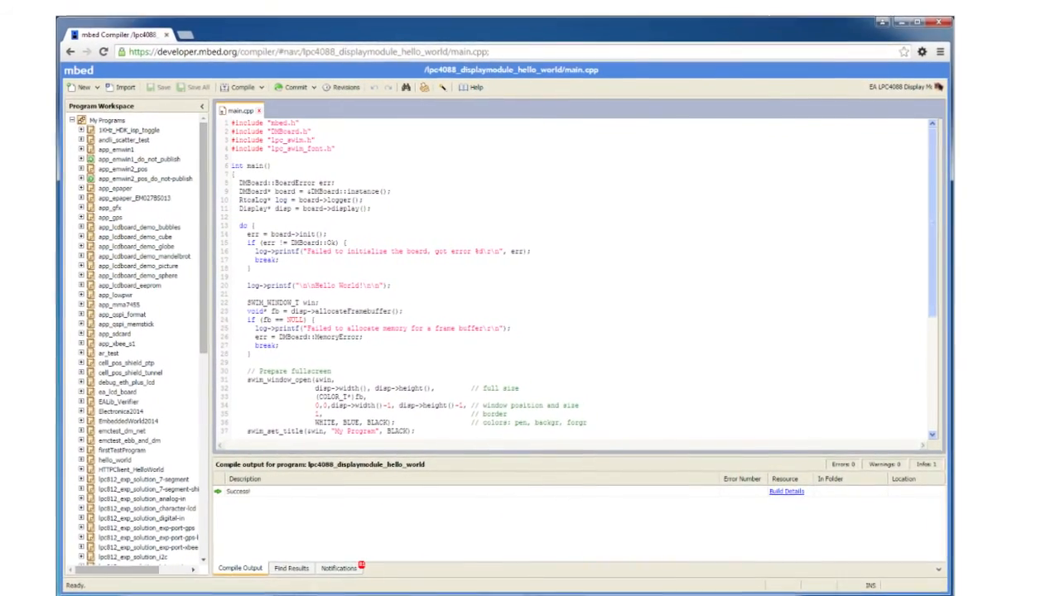
# Open the context menu for the lpc4088_displaymodule_hello_world program in the Program Workspace
pyautogui.rightClick(240, 205)
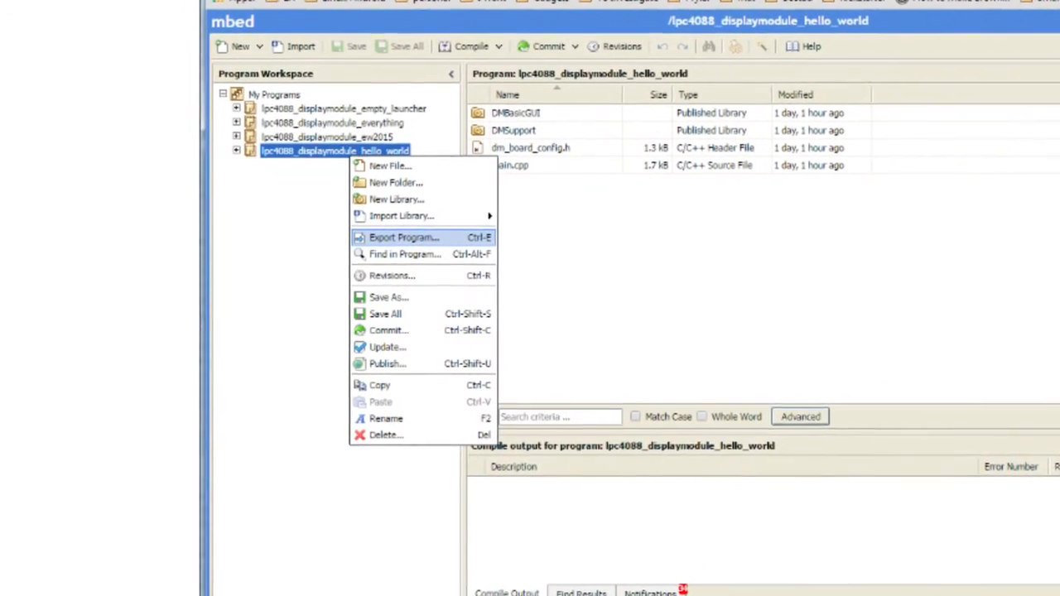
# Export hello_world, extract the downloaded zip, and open its uVision4 project showing main.cpp
pyautogui.click(404, 238)
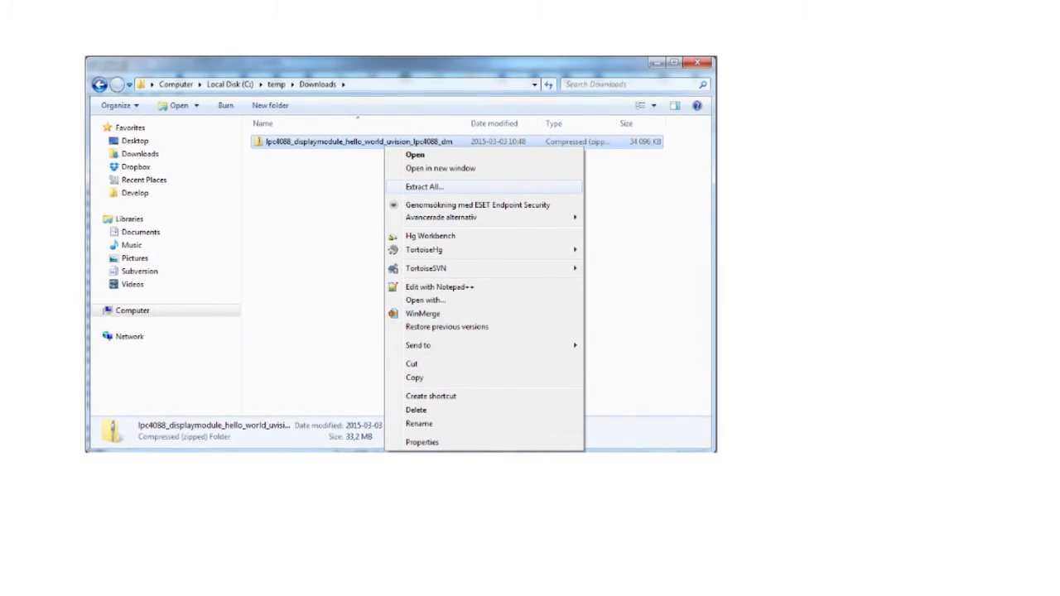
pyautogui.click(423, 186)
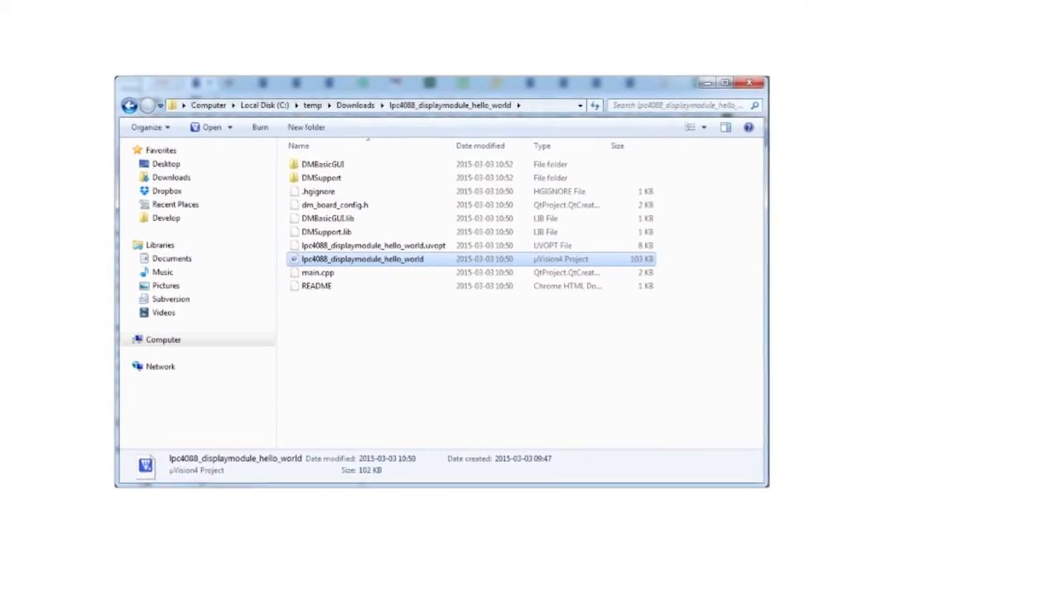
pyautogui.doubleClick(361, 259)
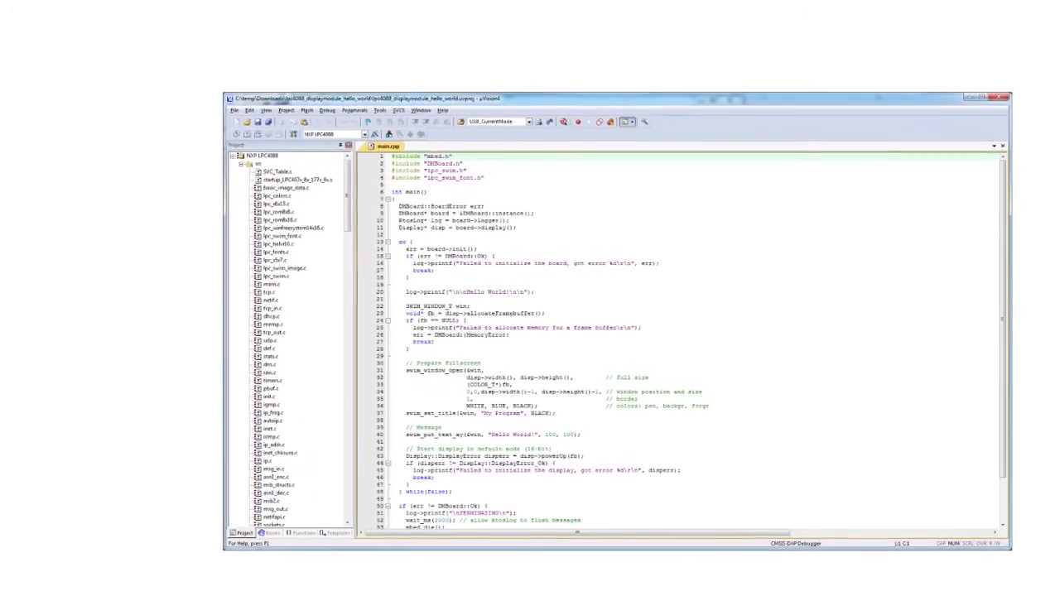